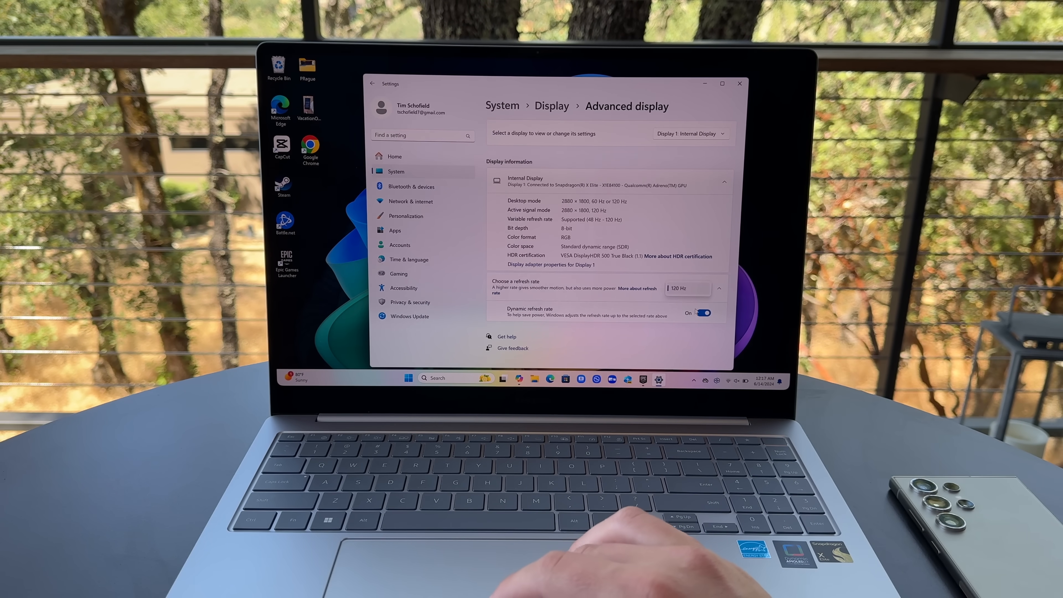
Switch Dynamic refresh rate off so the internal display stays fixed at 120 Hz
click(699, 312)
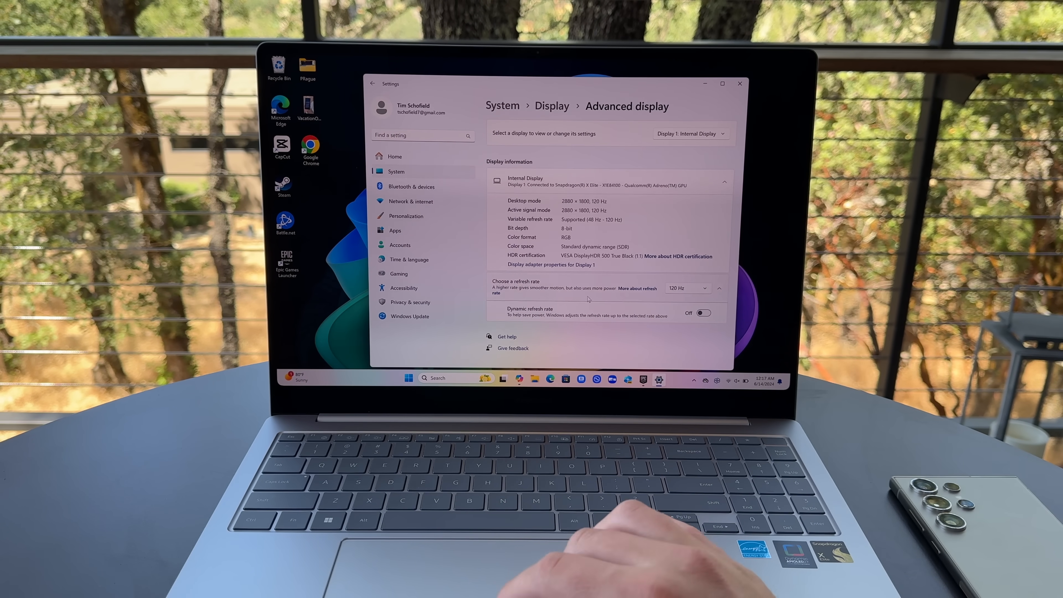